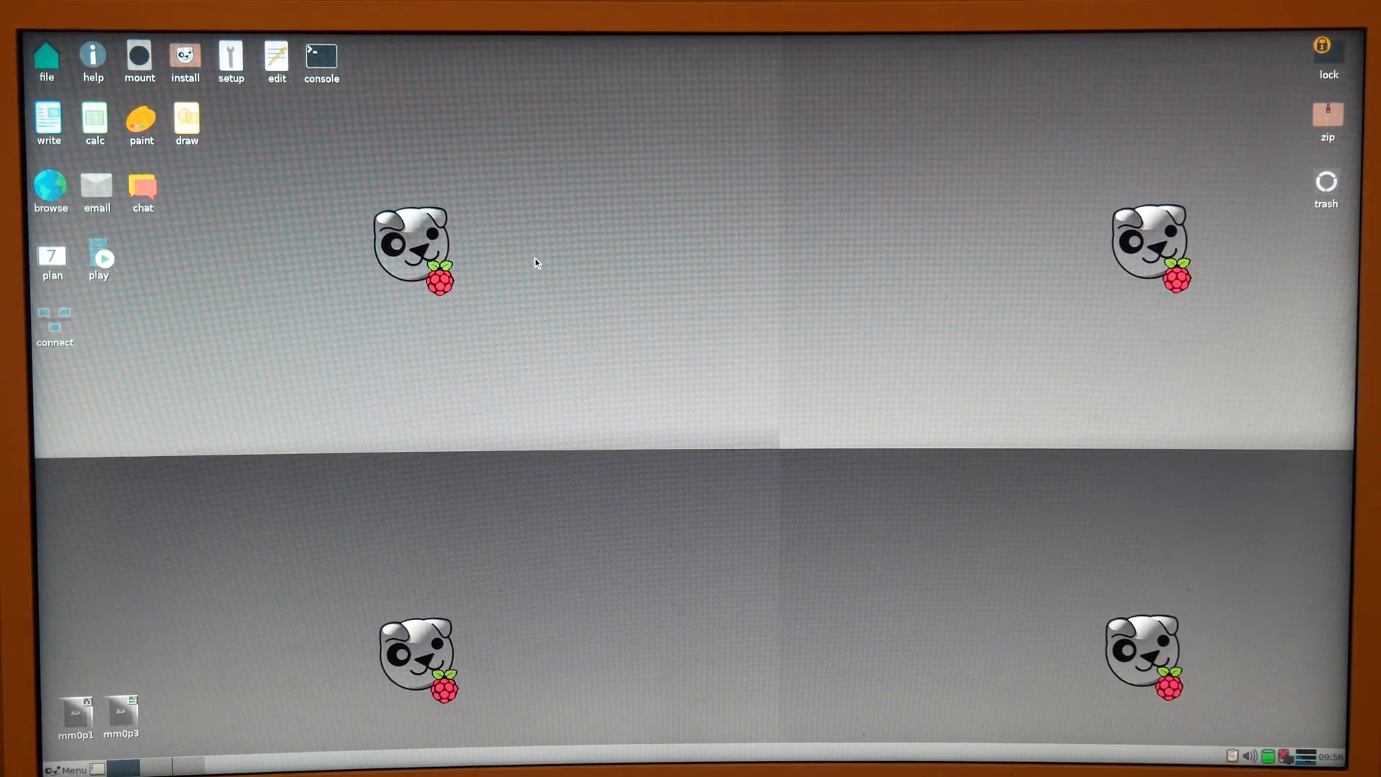
mouse_move(532, 311)
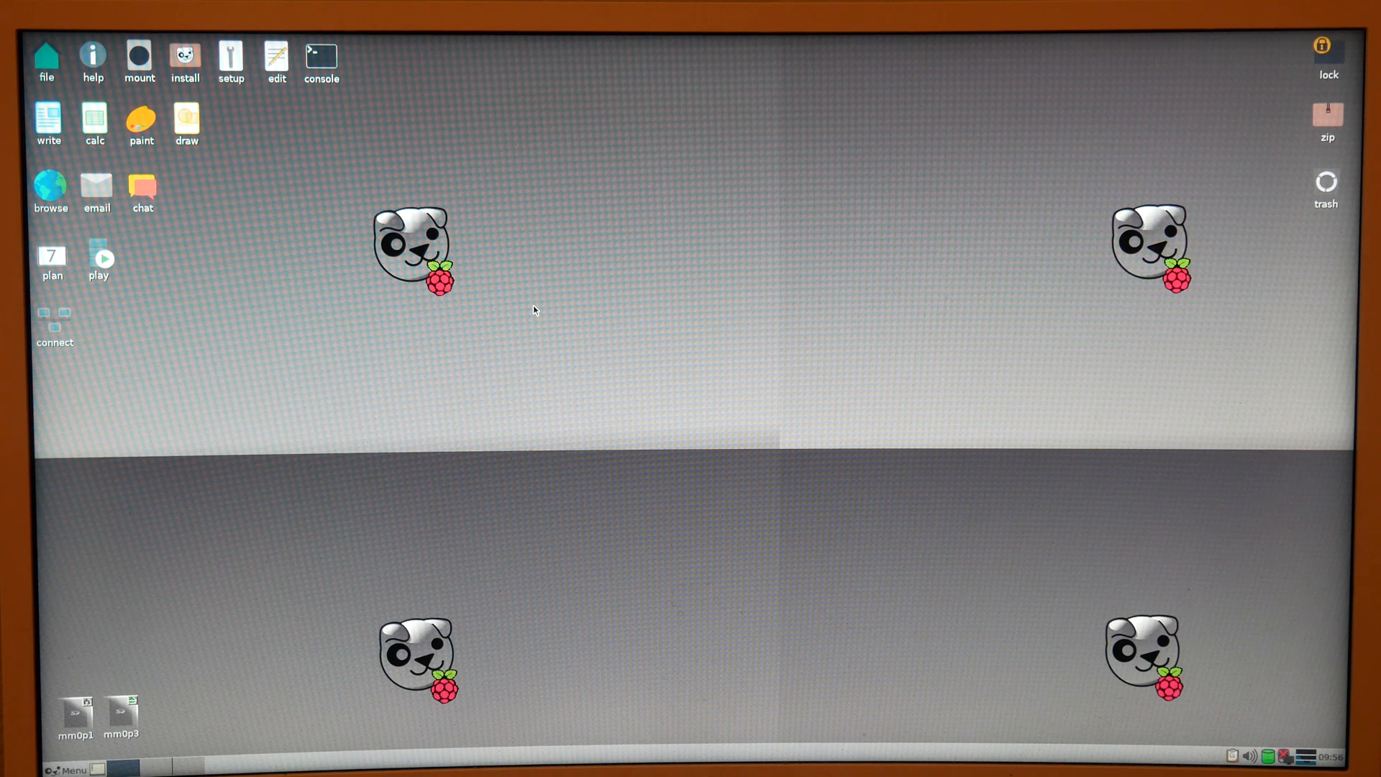
mouse_move(552, 301)
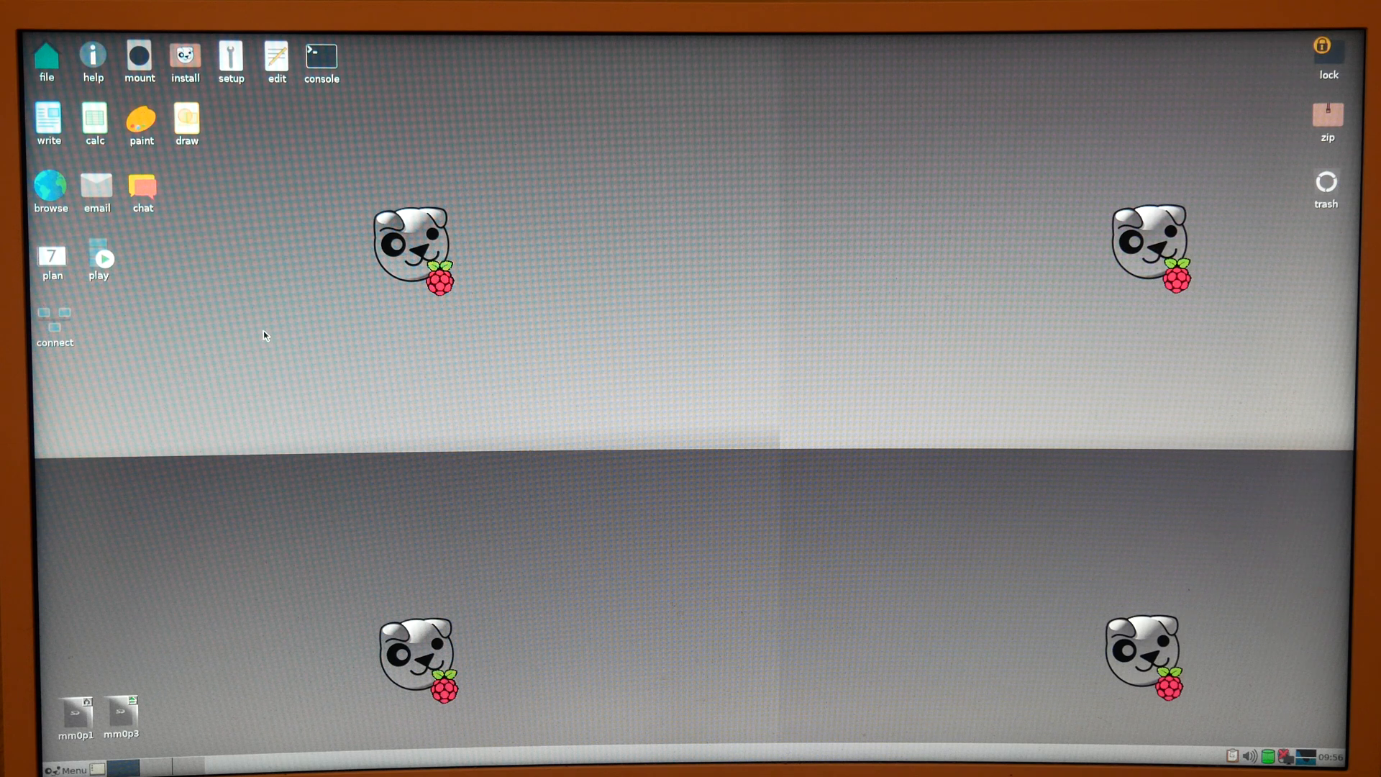
mouse_move(80, 730)
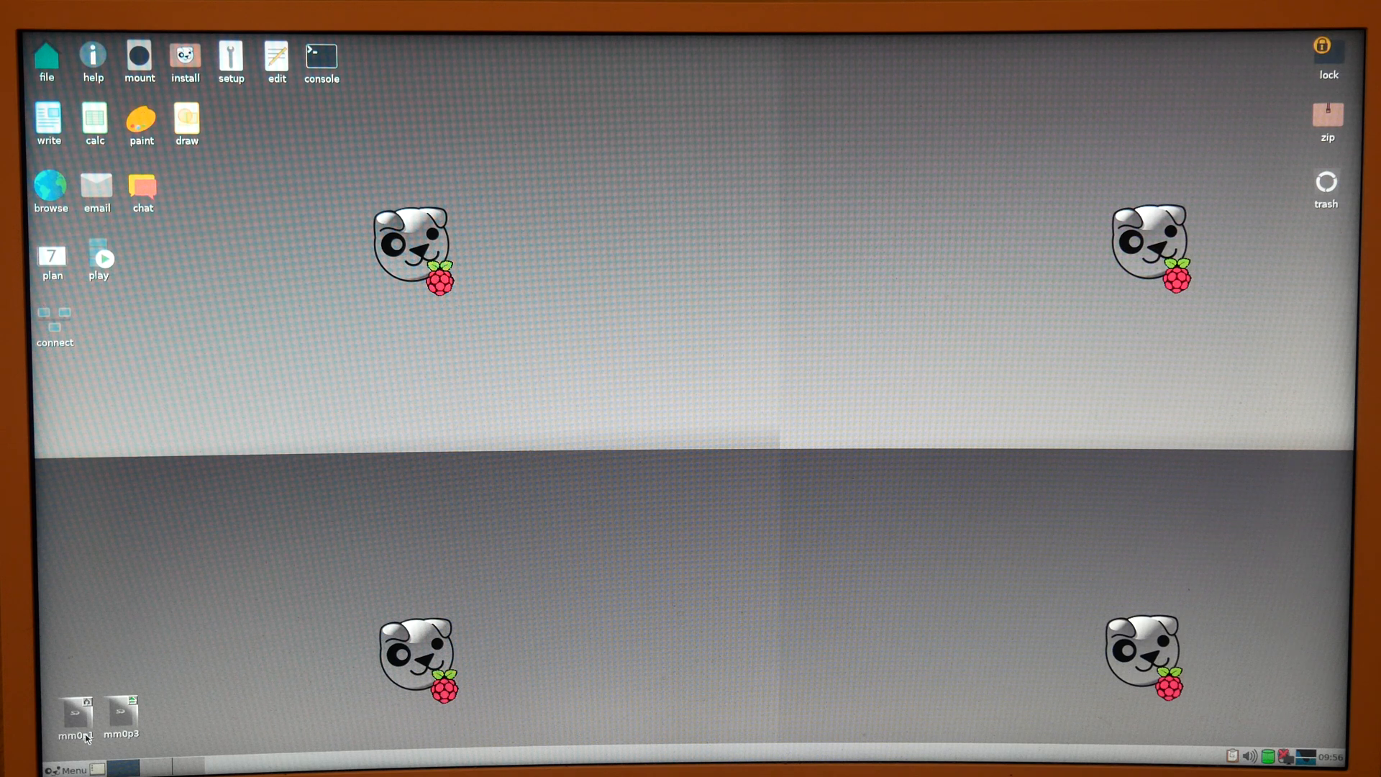
- Browse the Setup and Utility categories from the Menu and launch htop
left_click(63, 769)
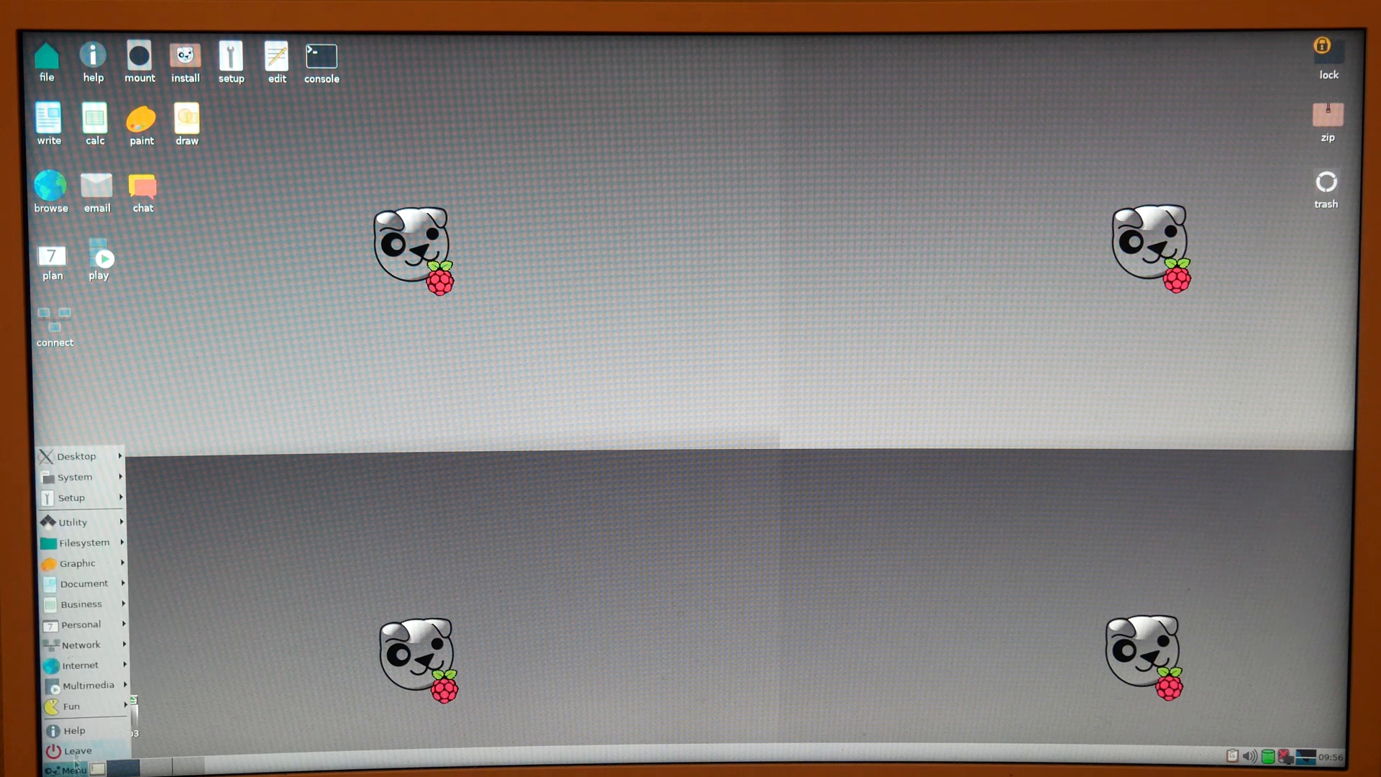
left_click(72, 498)
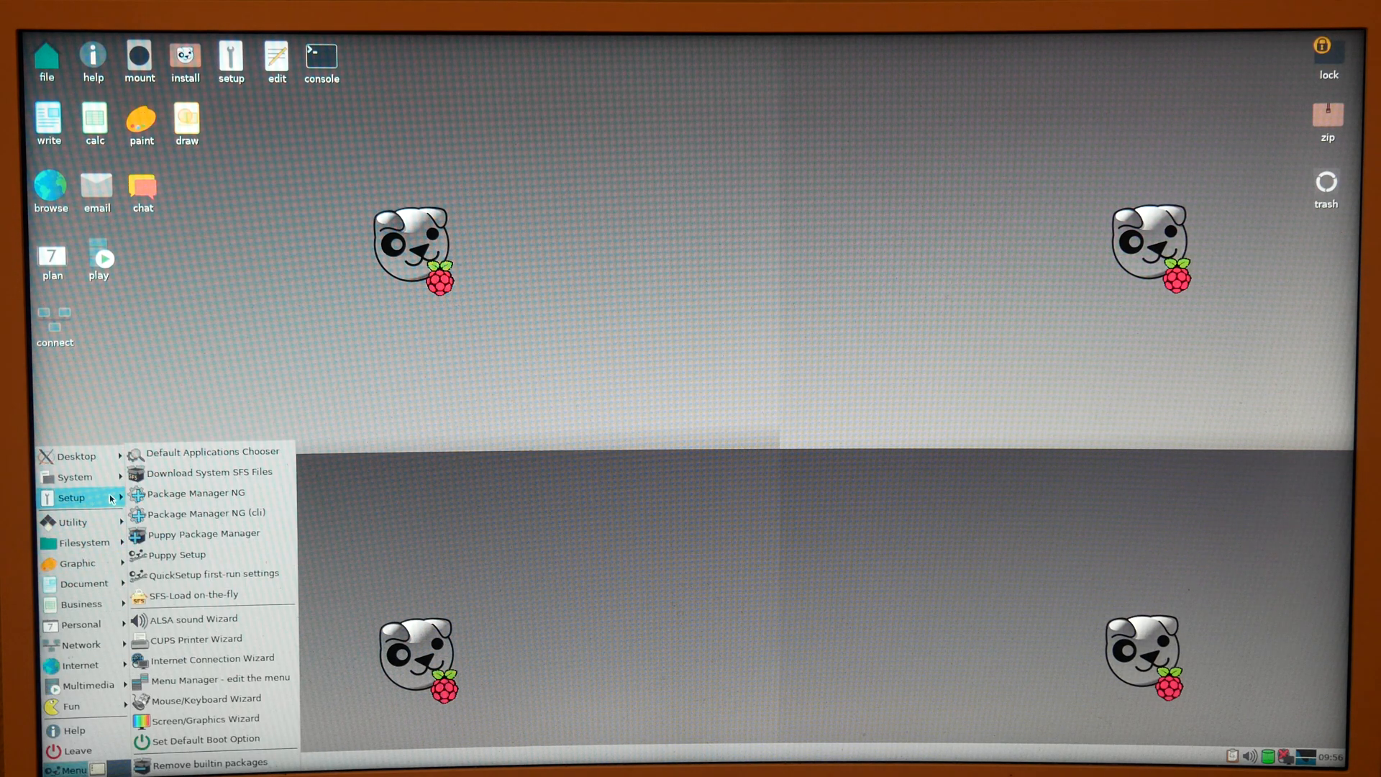
mouse_move(207, 594)
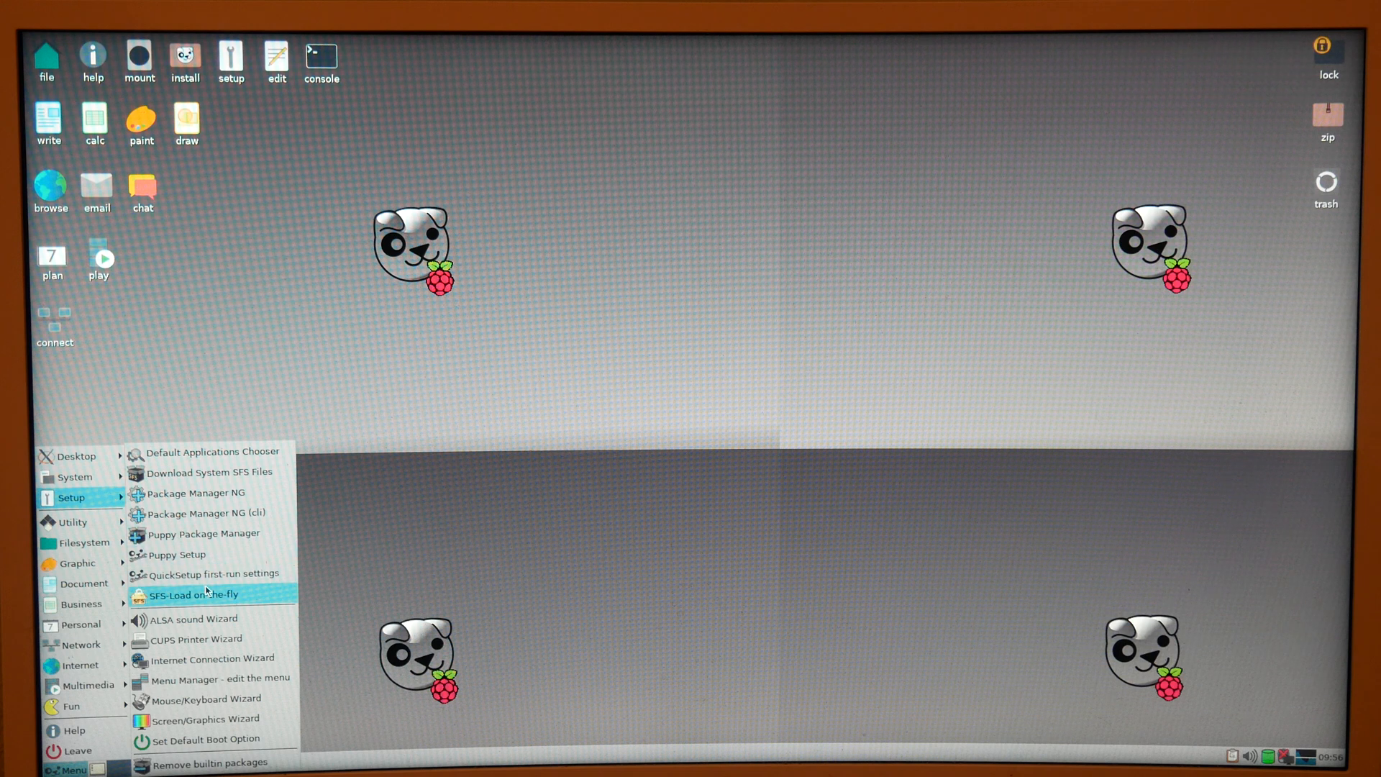
mouse_move(190, 514)
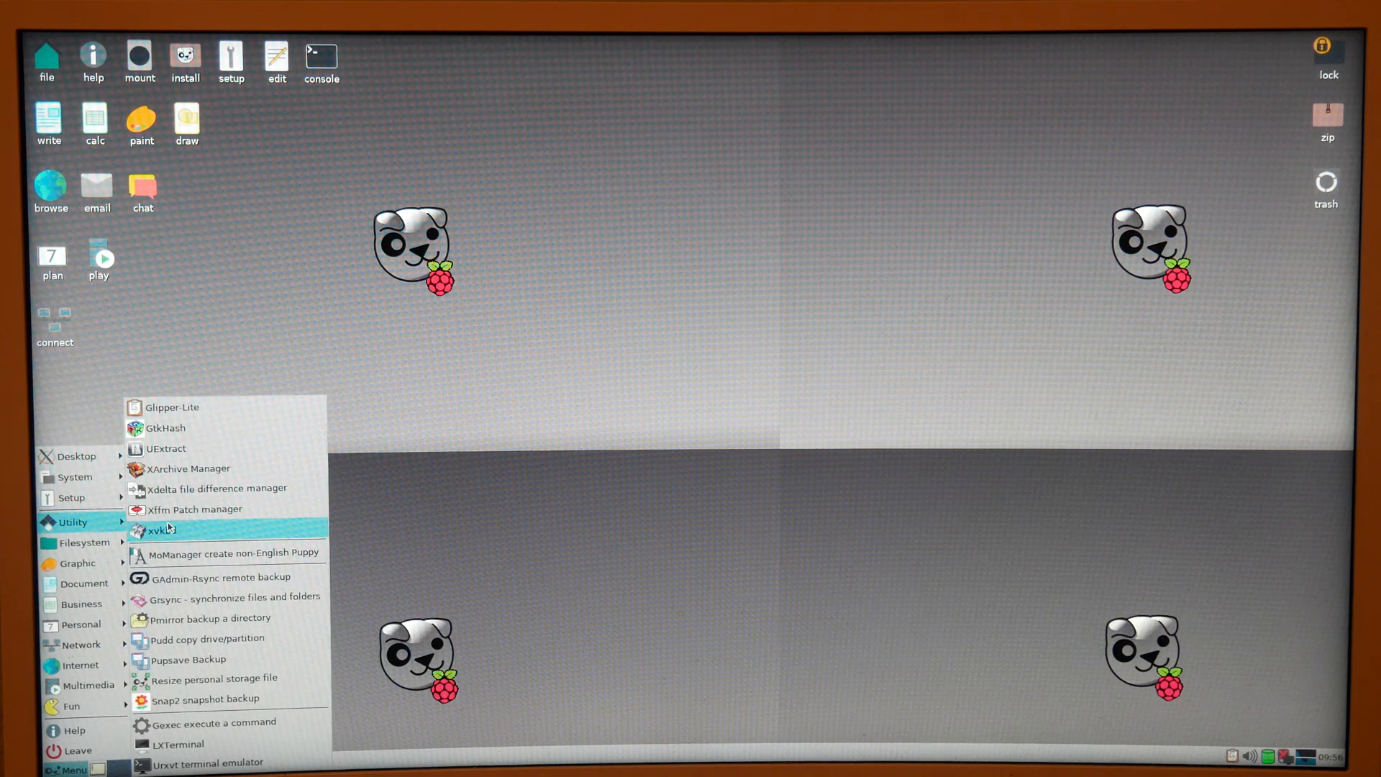
left_click(160, 529)
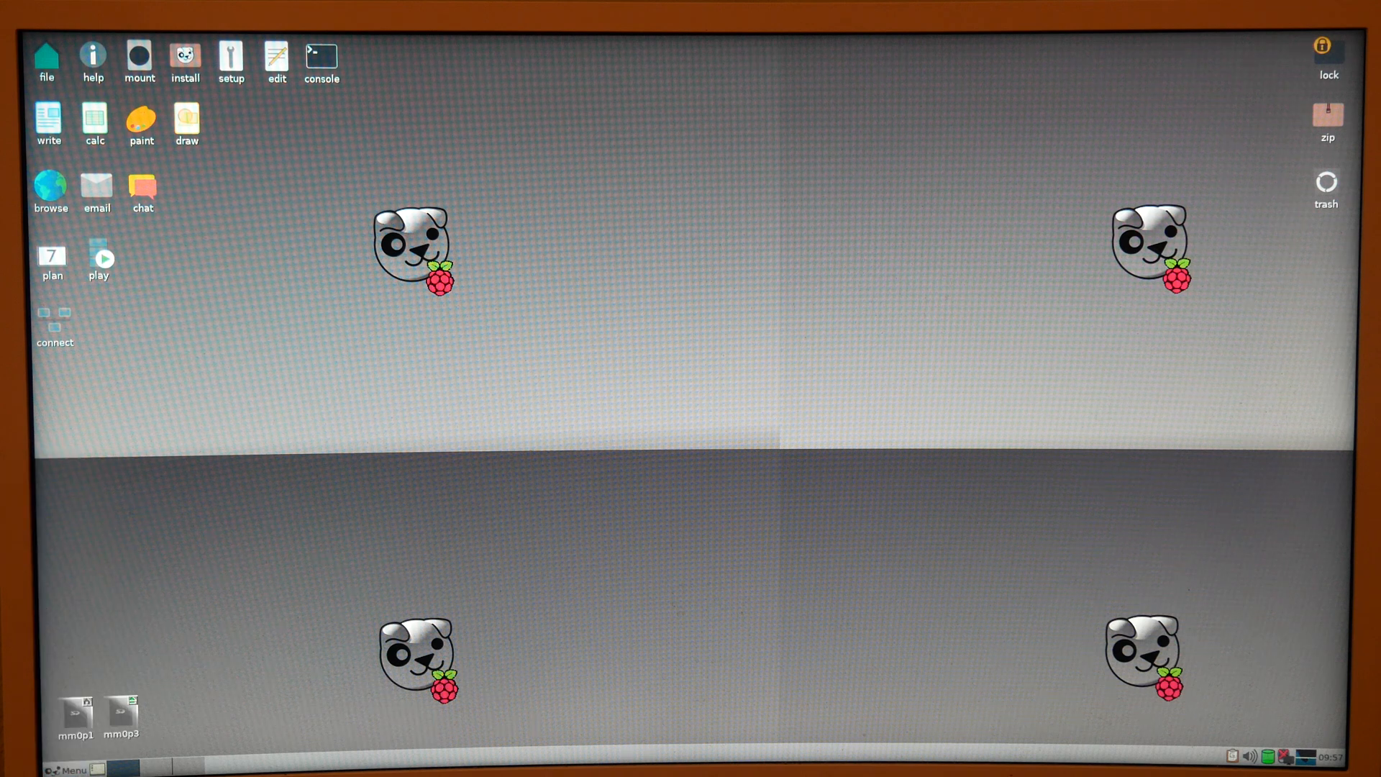
- Reopen the Menu while htop reports CPU, memory and process load
left_click(68, 768)
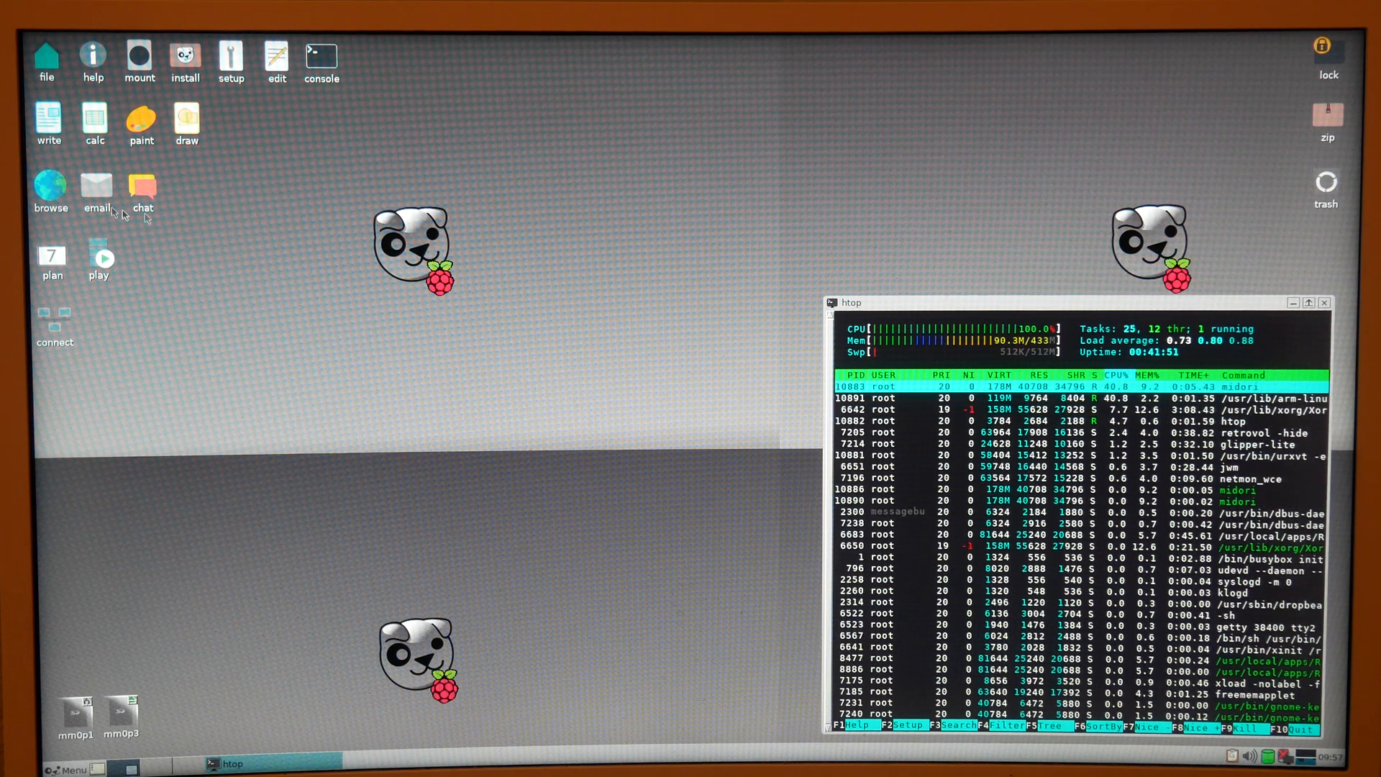
mouse_move(176, 230)
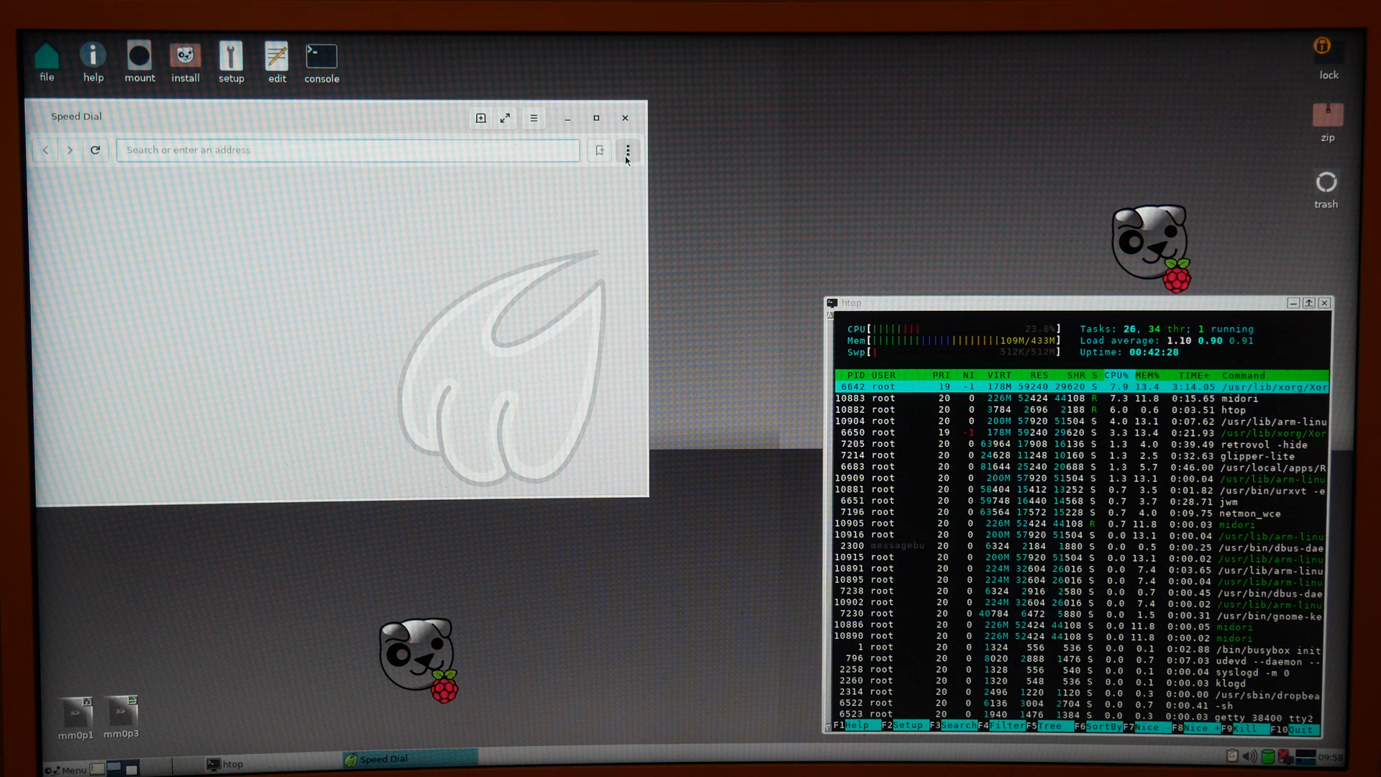
- Use Midori's page-options menu to close the browser, leaving htop running
left_click(627, 151)
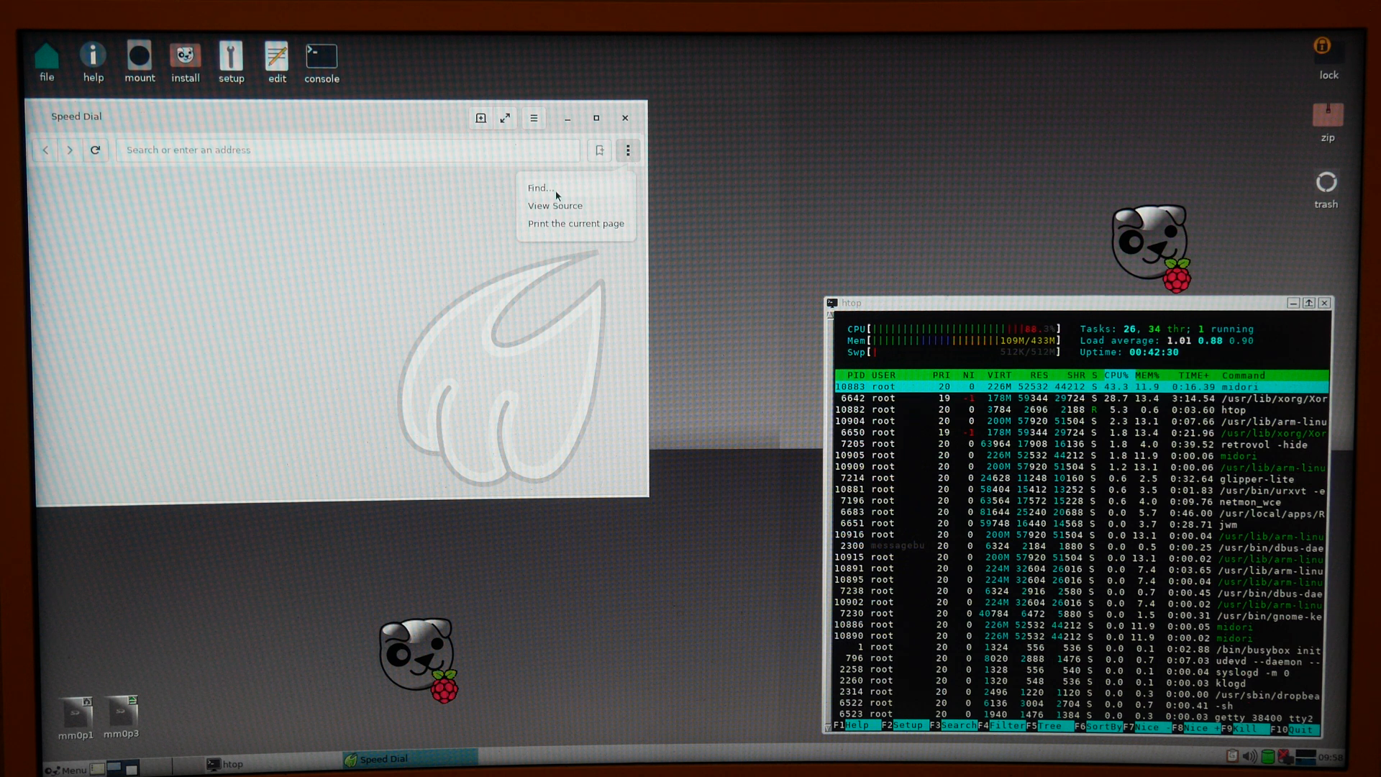
left_click(541, 187)
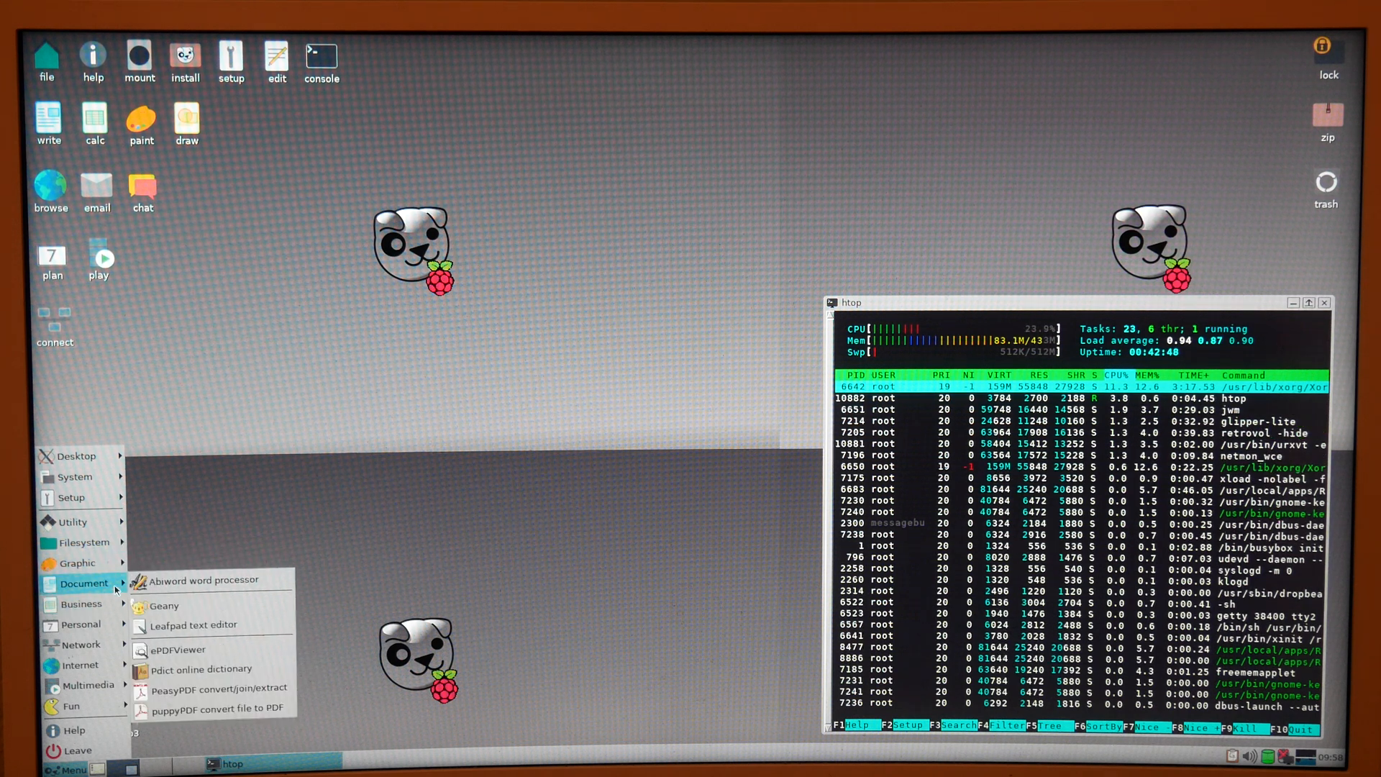
mouse_move(78, 604)
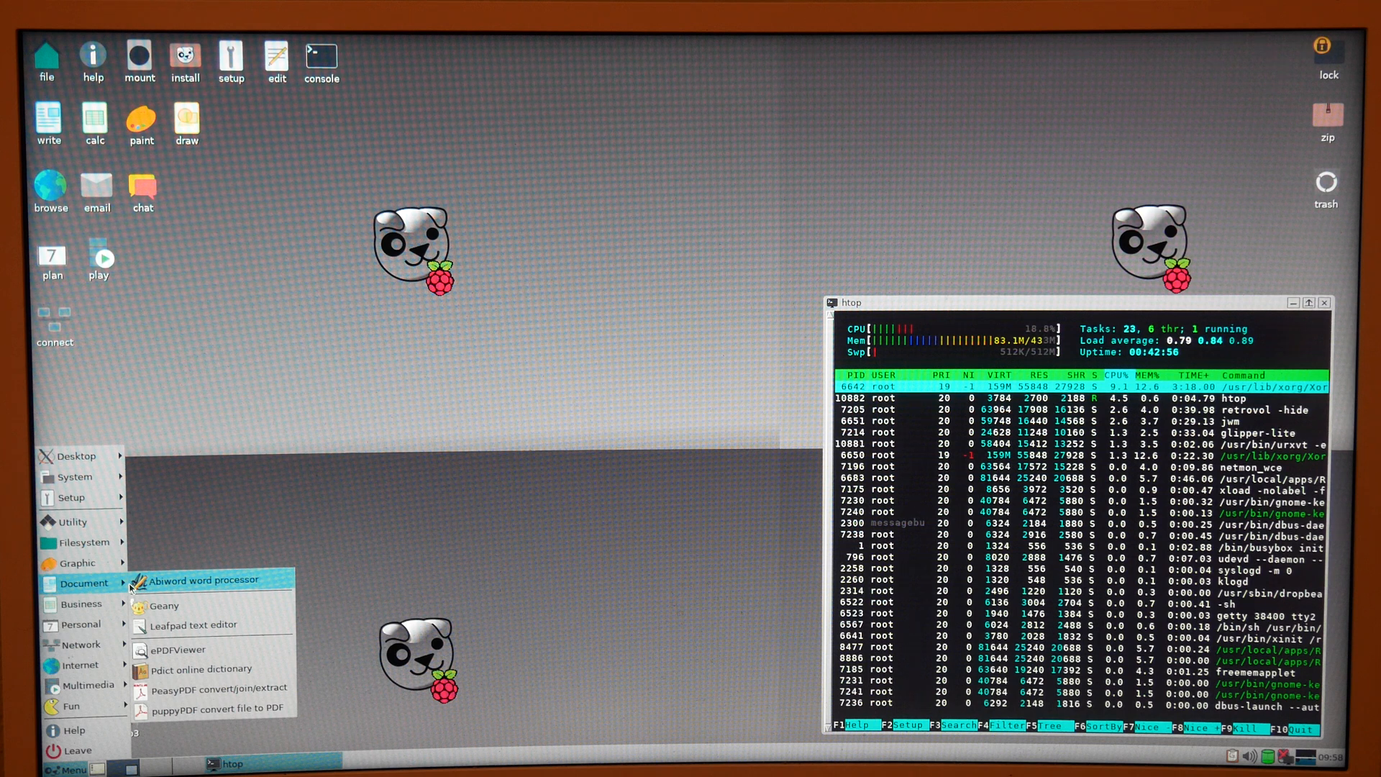
mouse_move(182, 625)
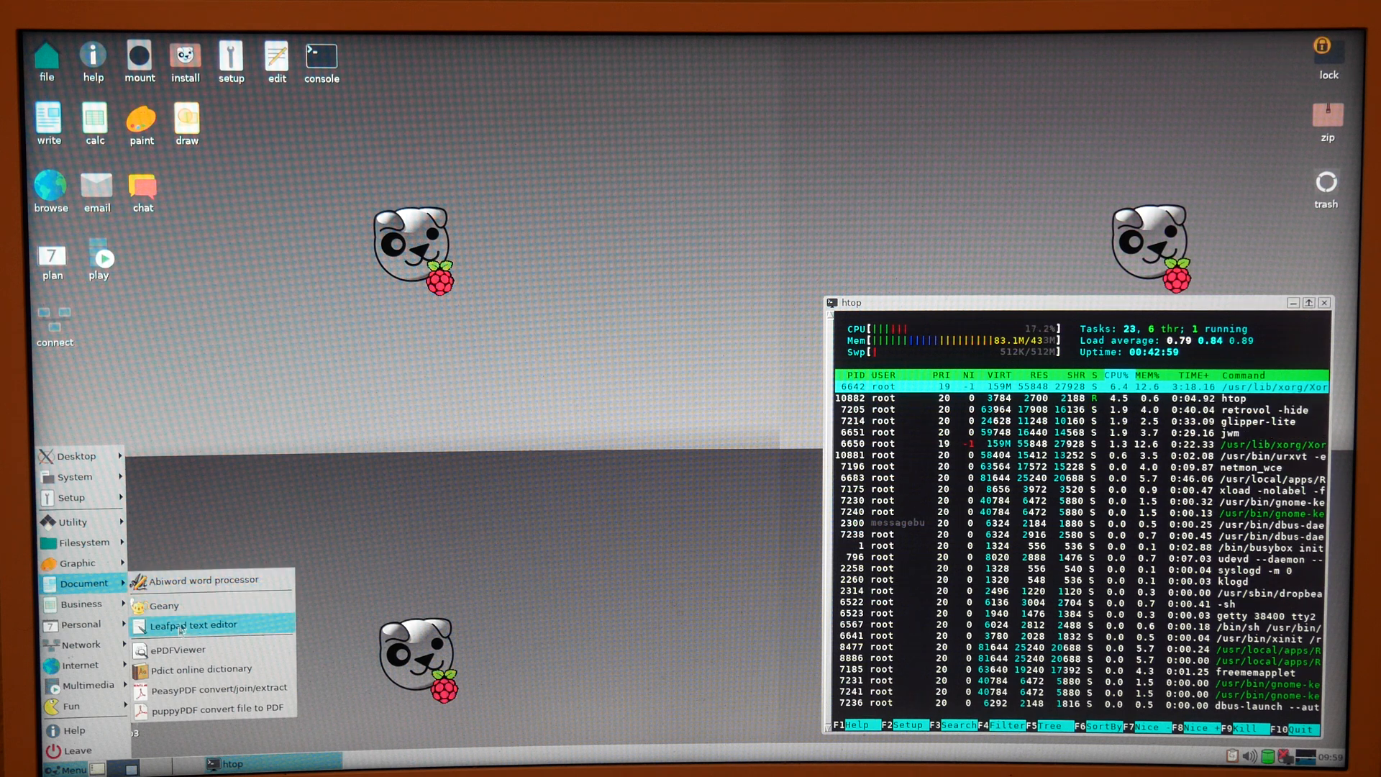
- Start Leafpad from the Document category beside htop
left_click(190, 625)
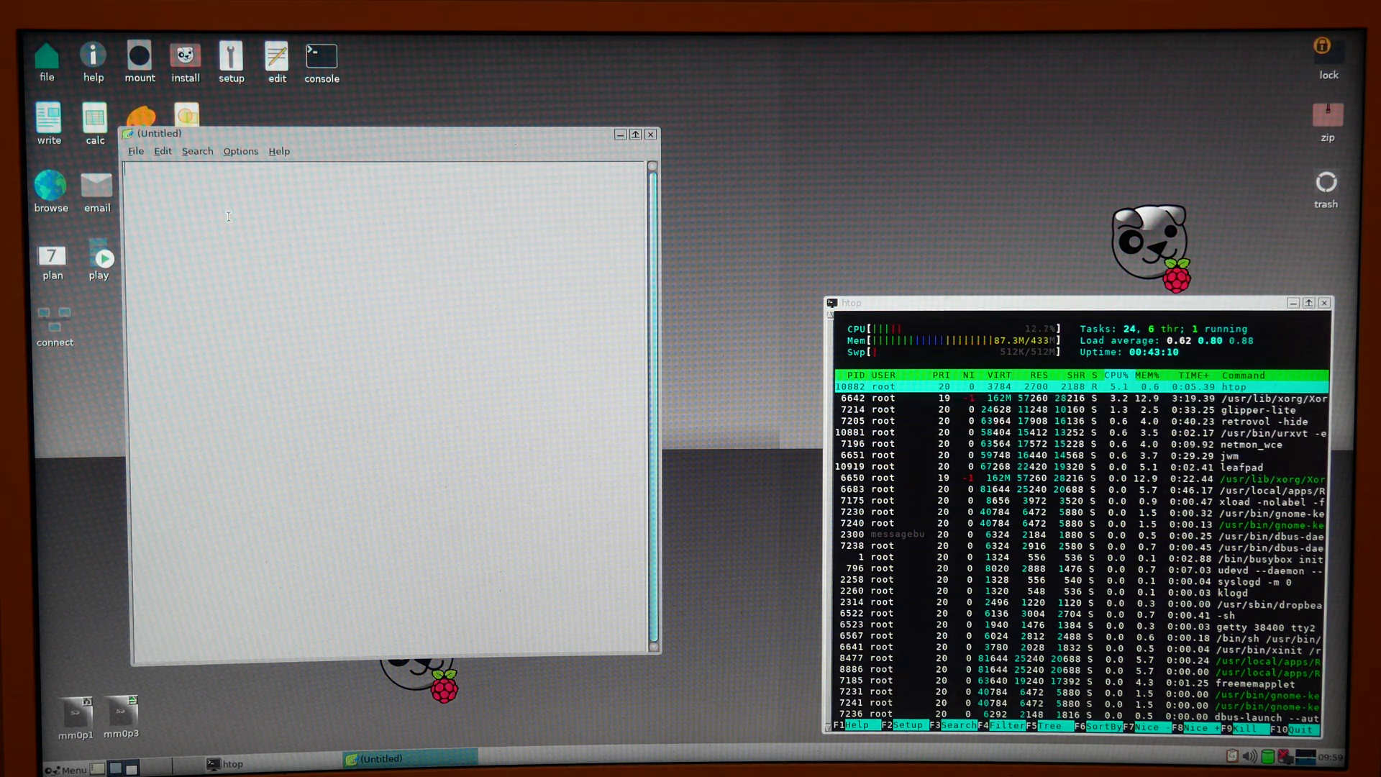
- Enter throwaway text 'jhhgjhgjhgjhgjhghgh' and 'hbnvnvbnvnbvvnn' into the Untitled note, then clear it
type("jhhgjhgjhgjhgjhghgh")
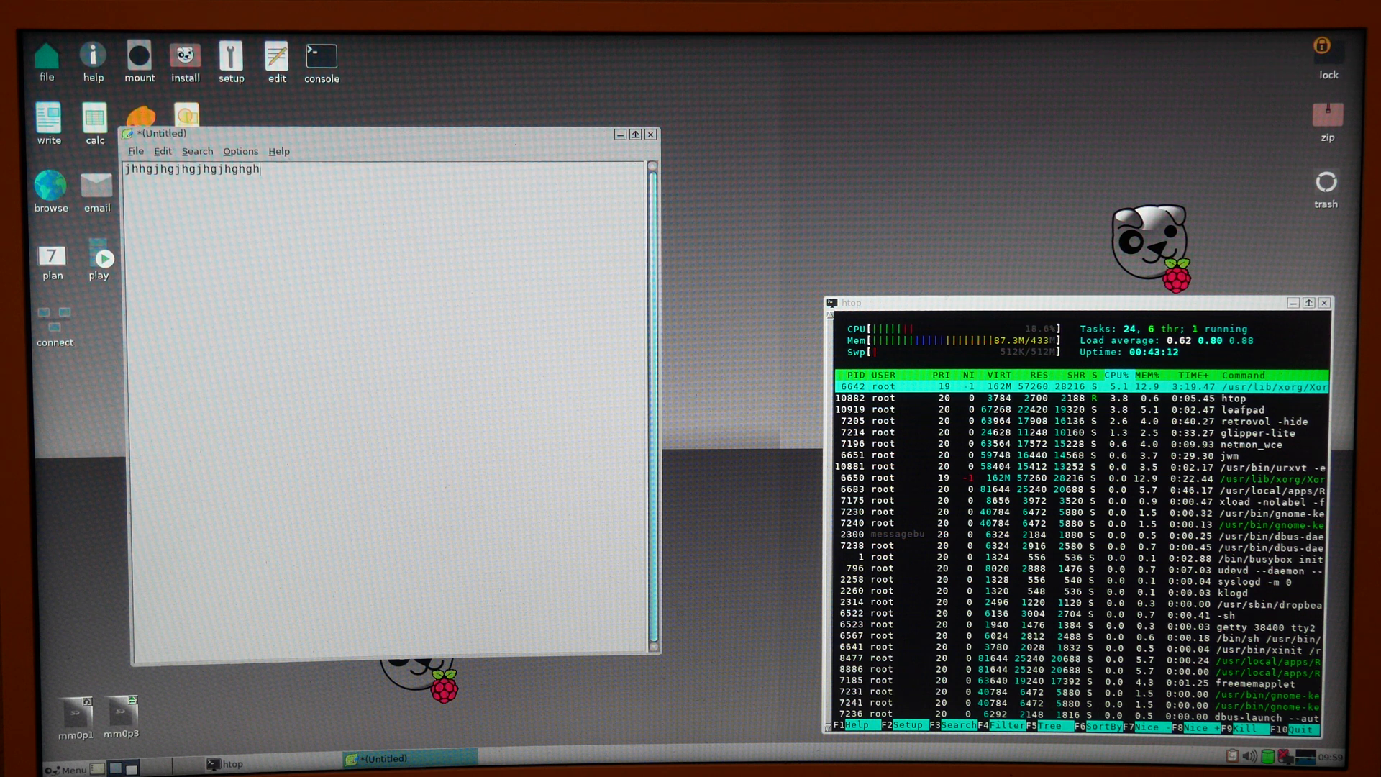
type("hbnvnvbnvnbvvnn")
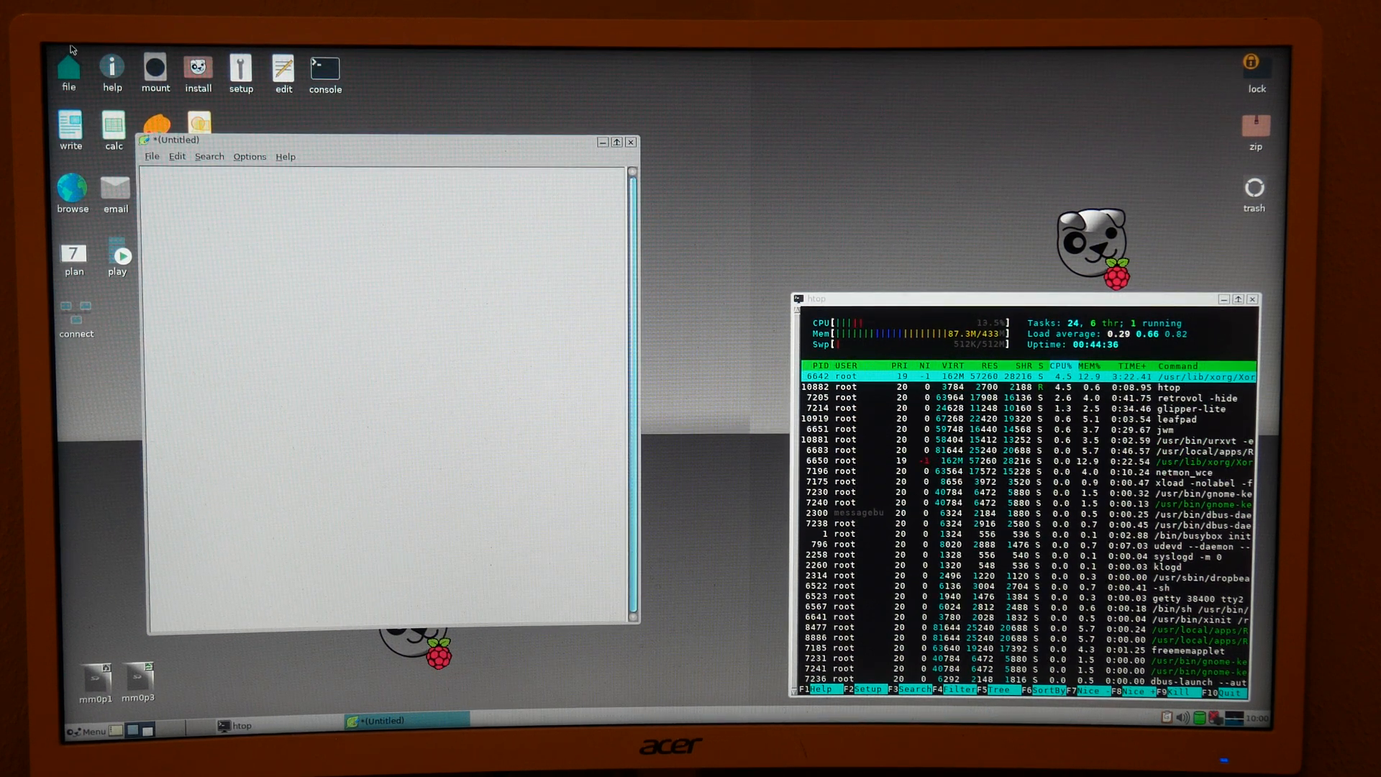
- Close the Untitled Leafpad window, raising the 'Save changes?' prompt
left_click(285, 156)
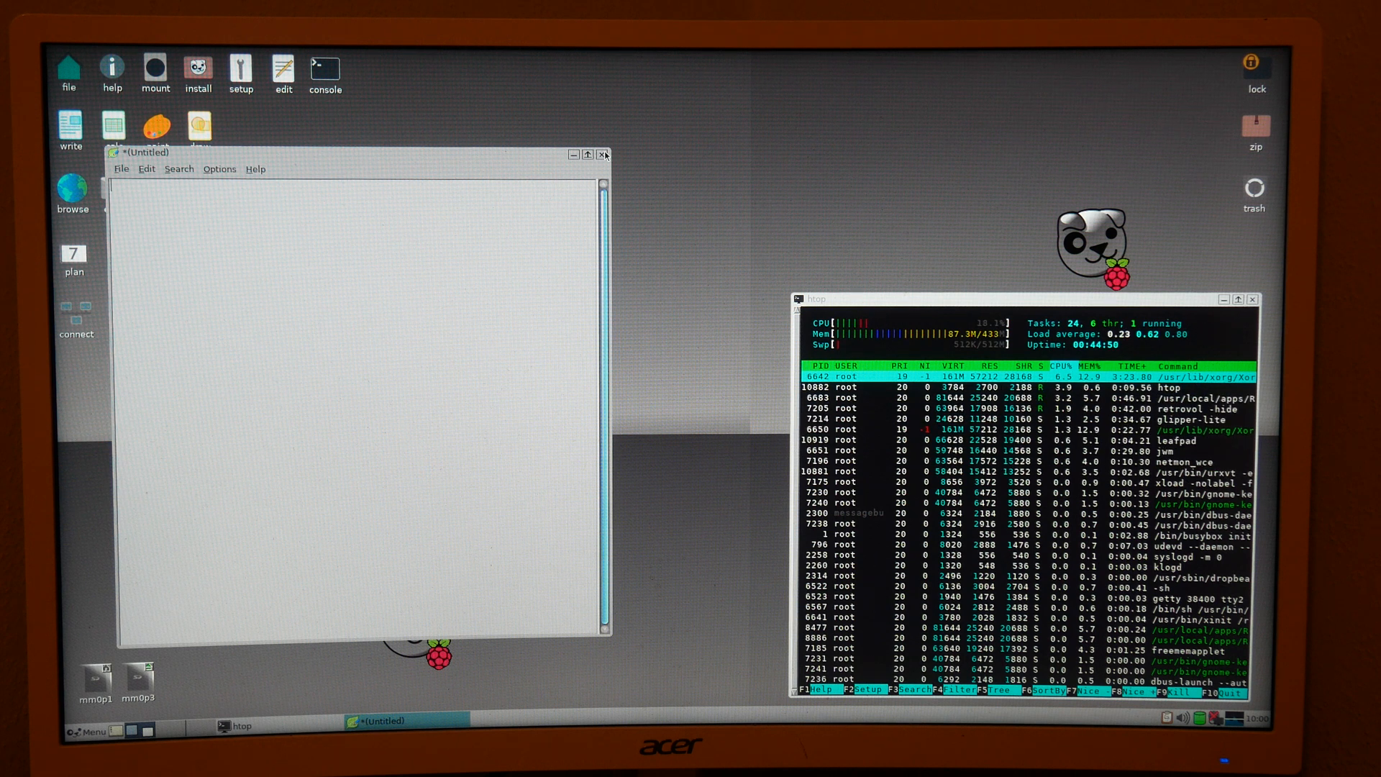
left_click(601, 154)
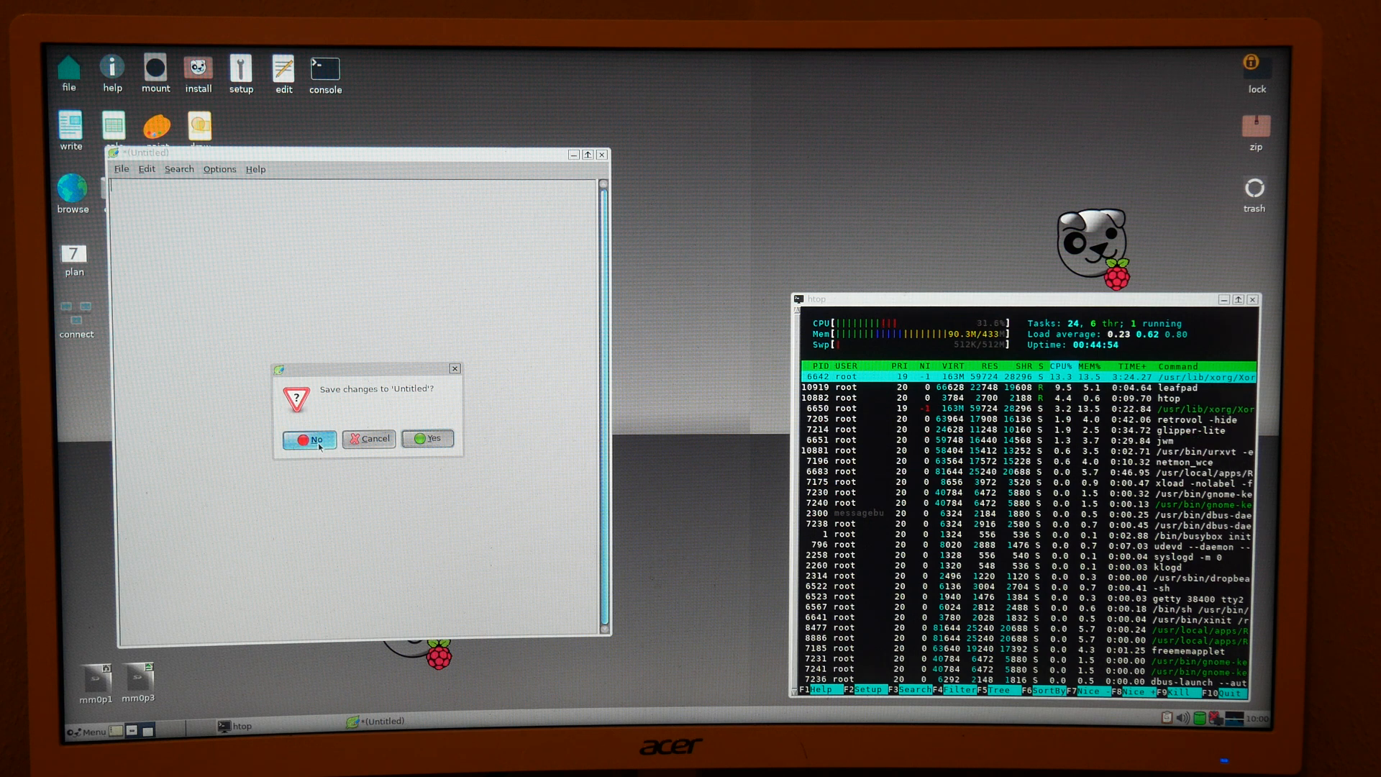
- Answer No so Leafpad closes without saving, then start Media Player
left_click(308, 439)
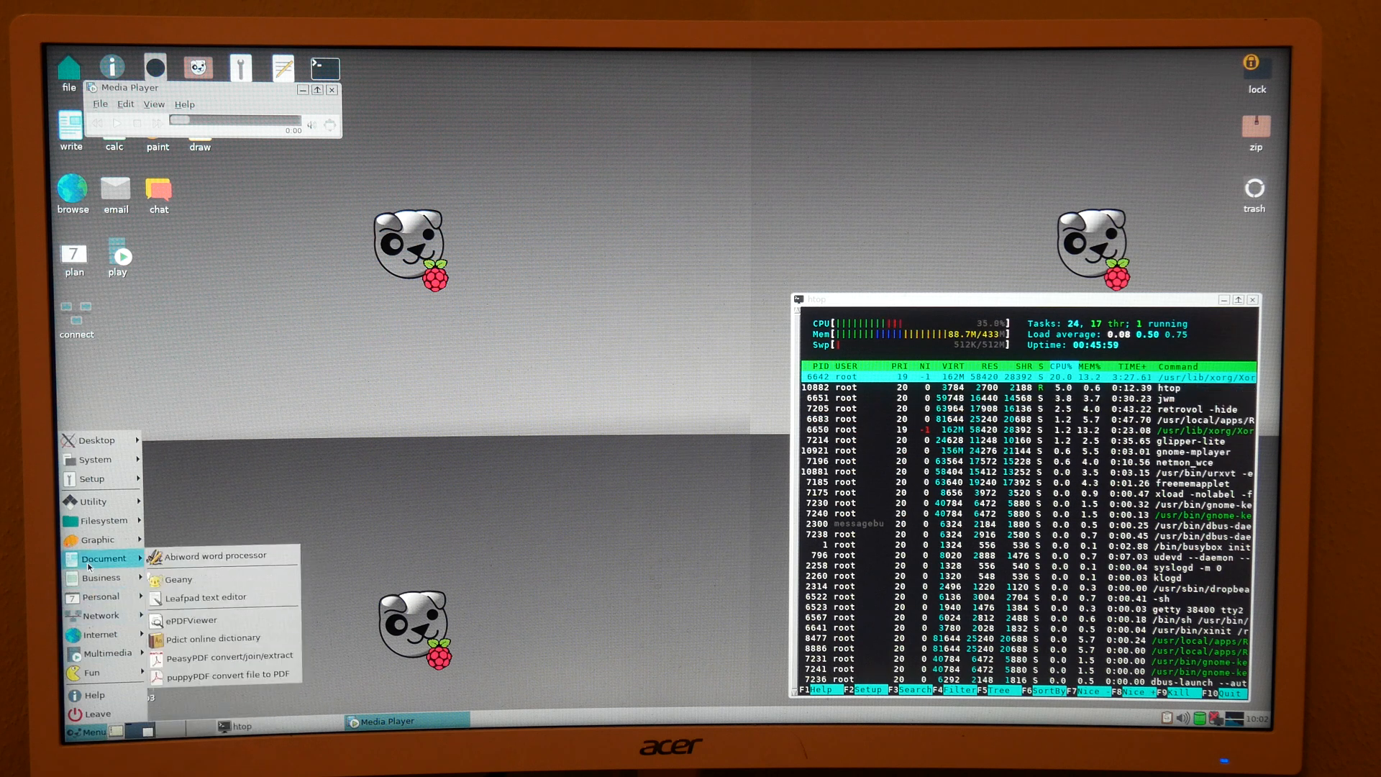
mouse_move(219, 556)
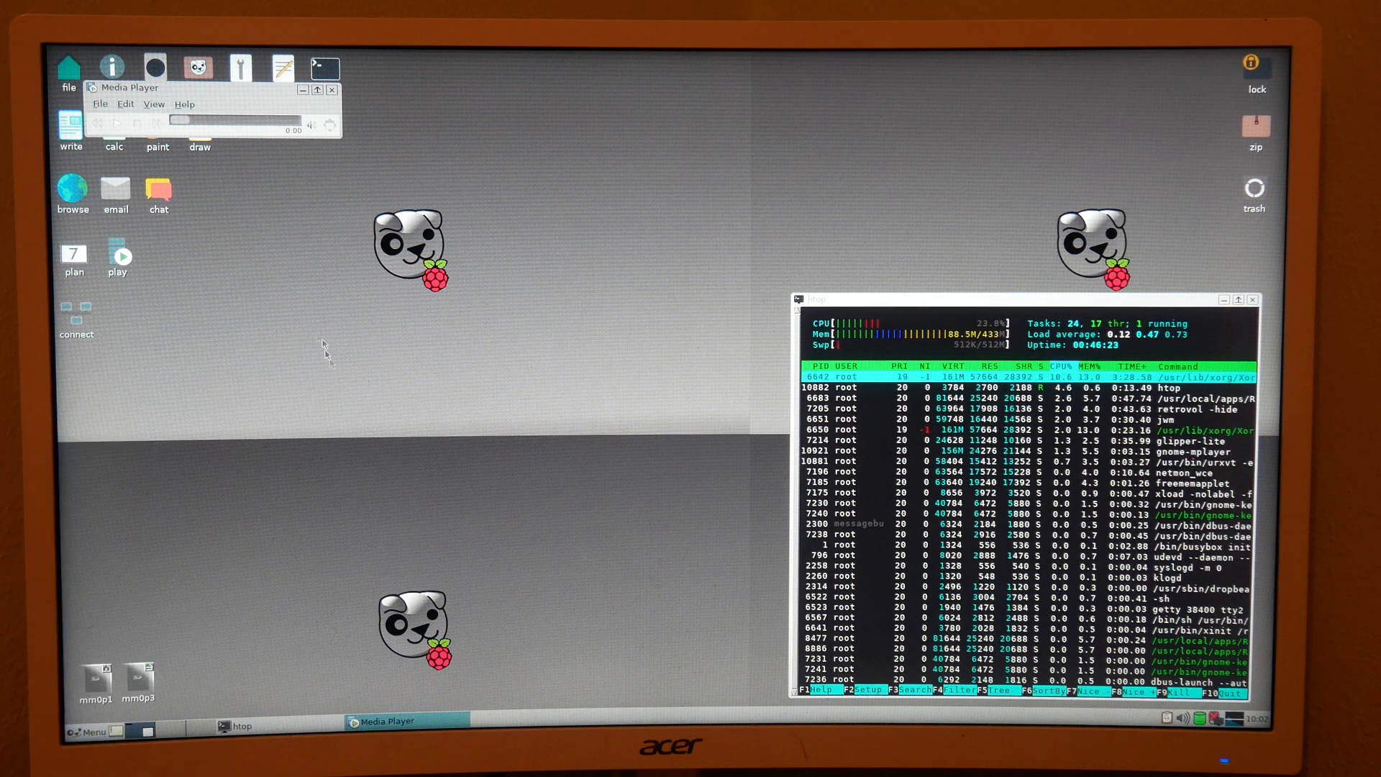
- Close the Media Player window and reopen the Menu, leaving only htop running
left_click(334, 89)
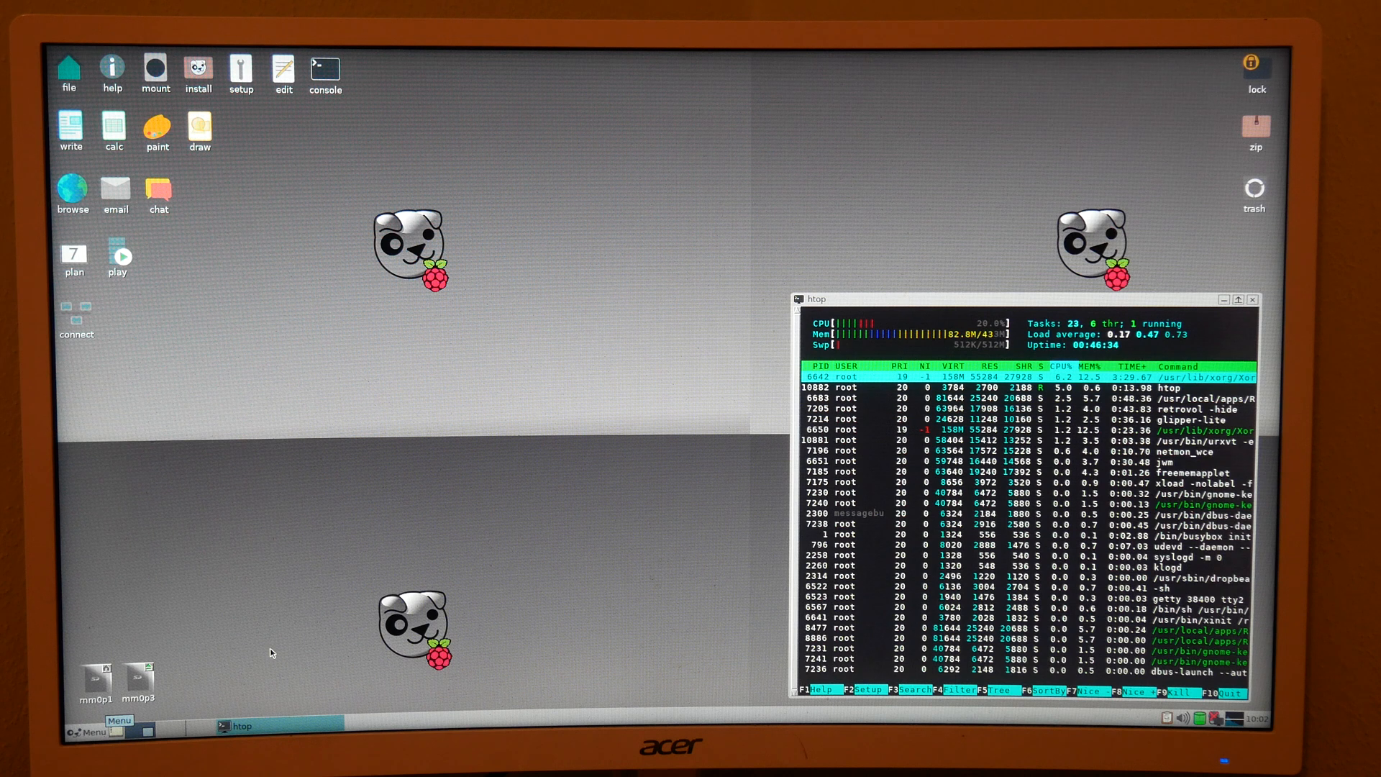
left_click(86, 733)
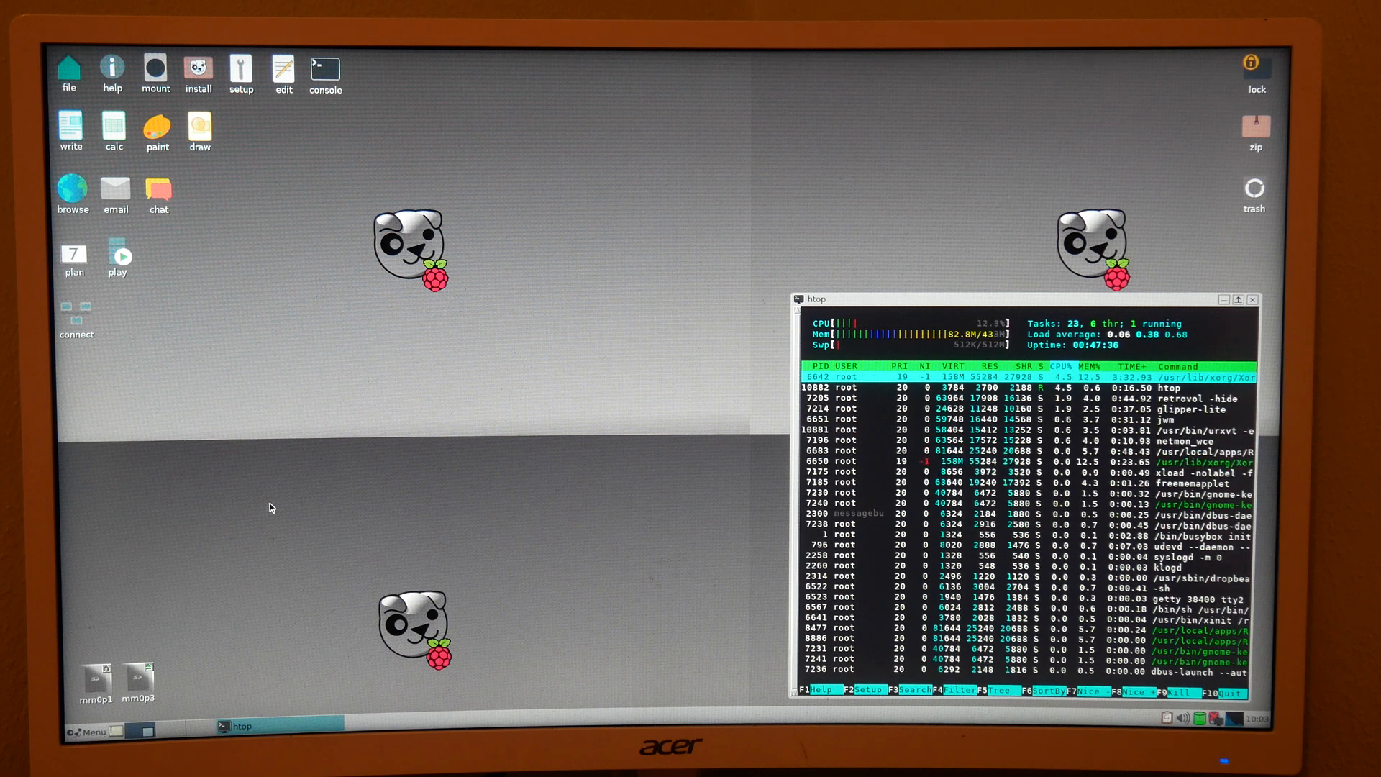
- Show the installed applications, browsing Internet then Utility
left_click(88, 728)
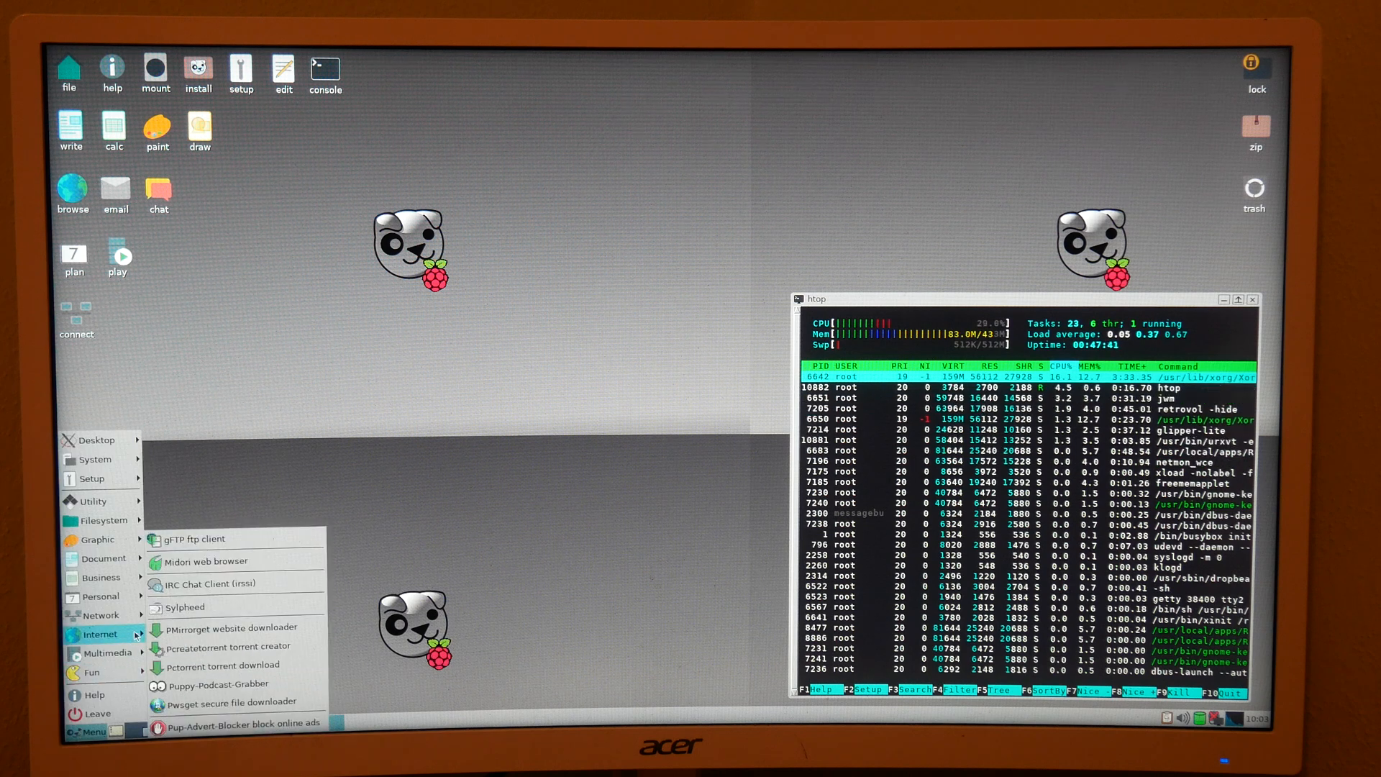
mouse_move(234, 561)
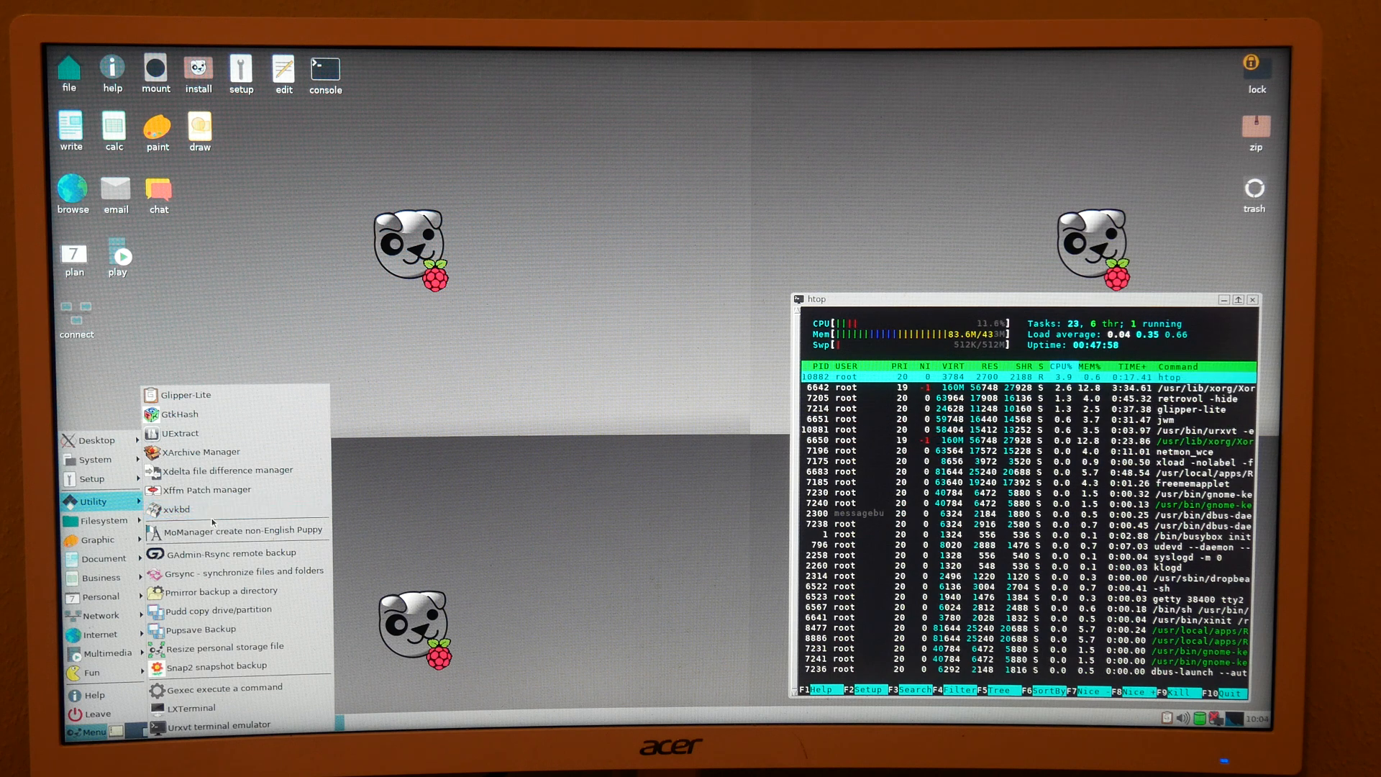
mouse_move(228, 469)
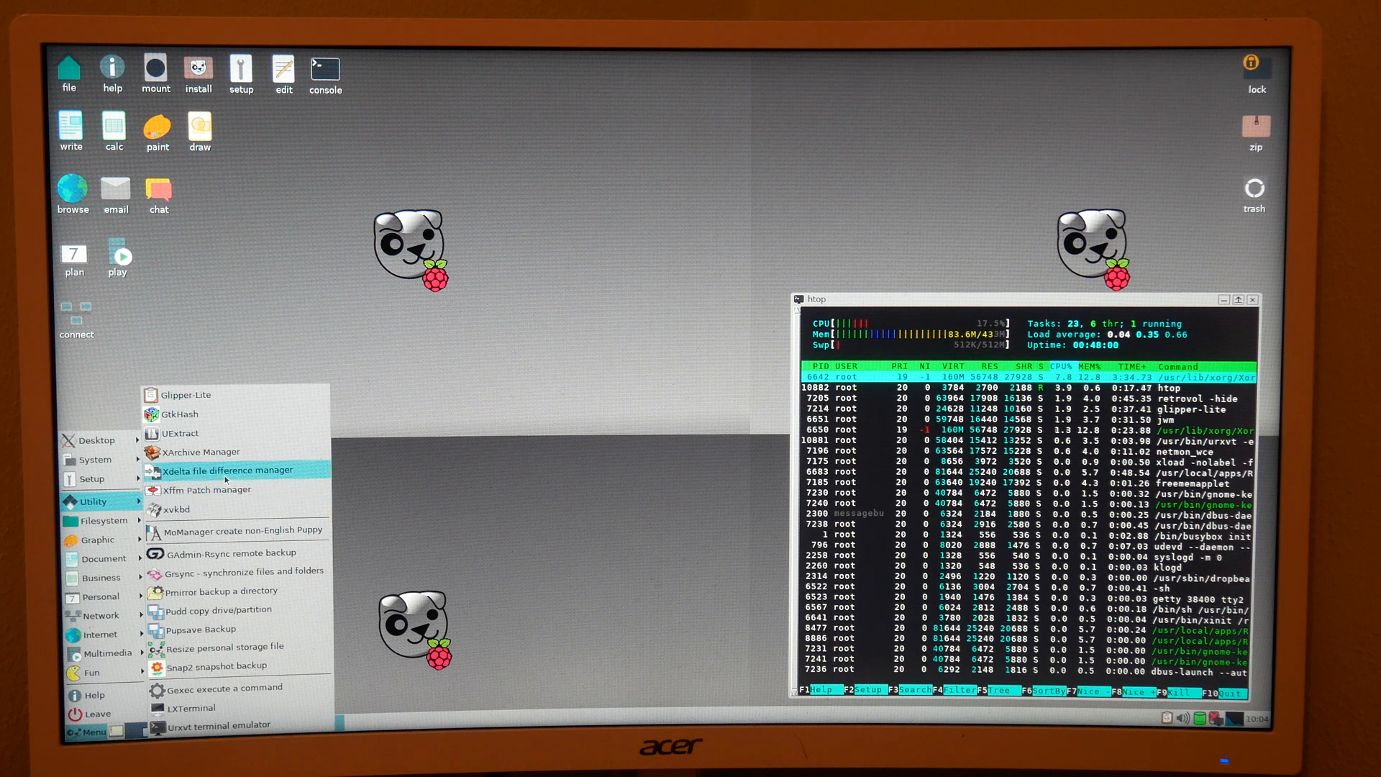
mouse_move(204, 430)
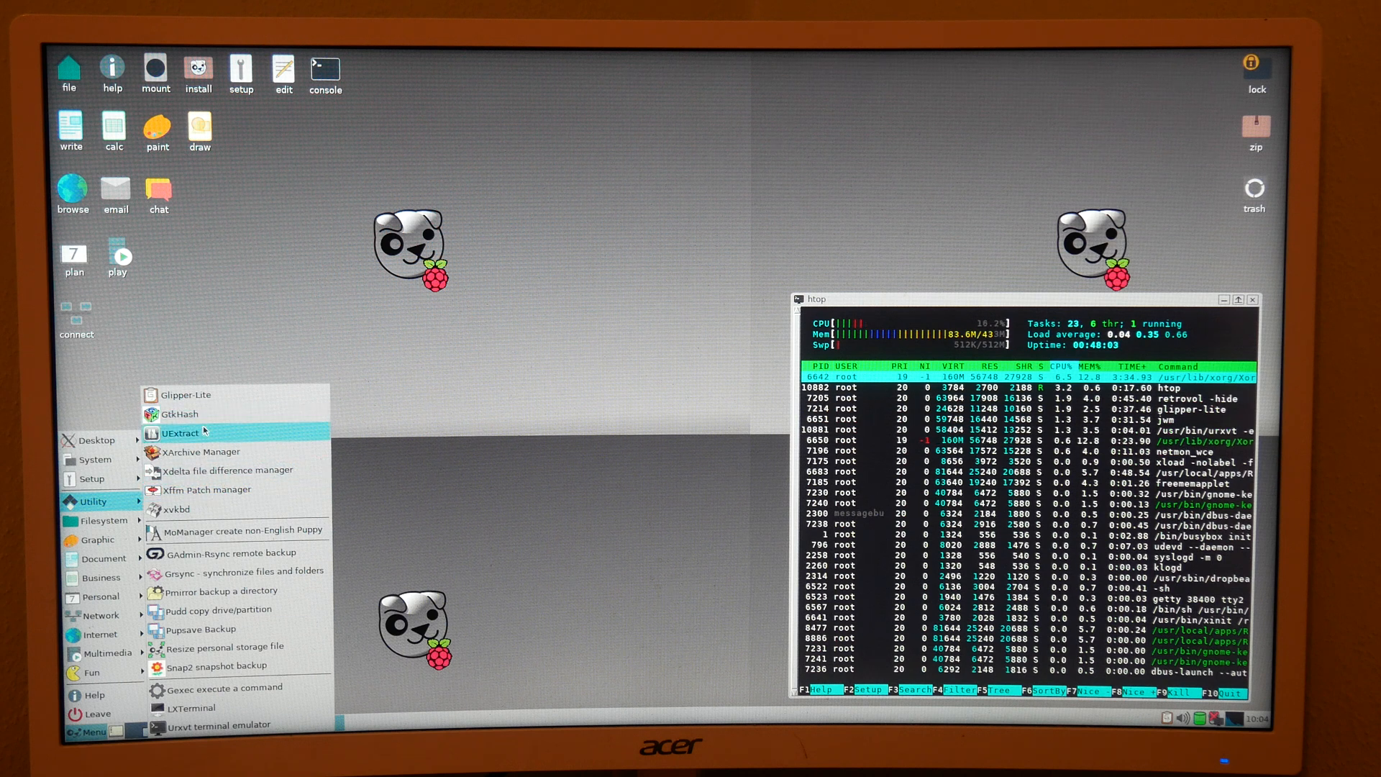
mouse_move(224, 648)
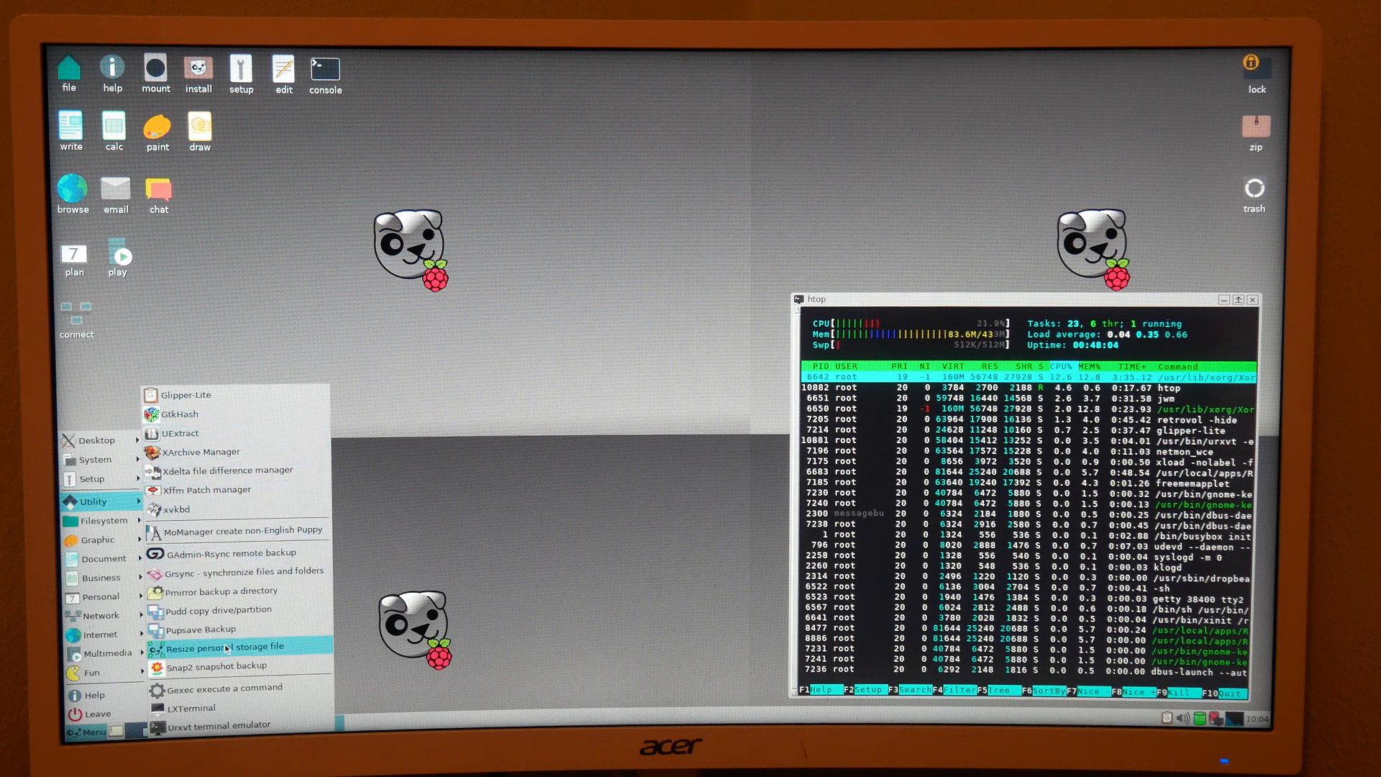